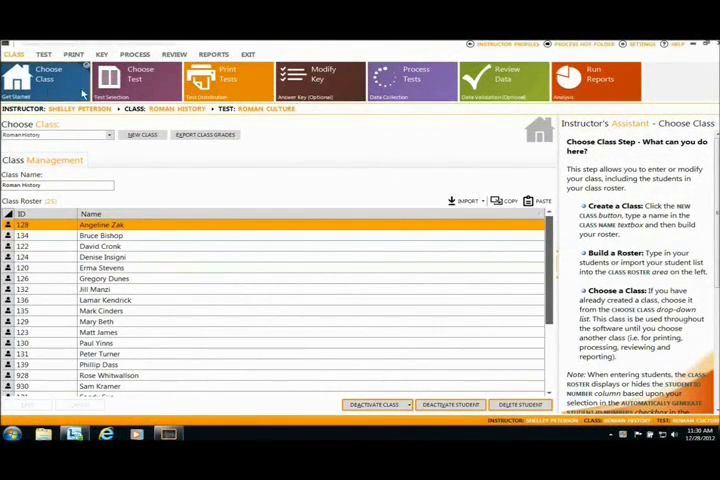
mouse_move(580, 72)
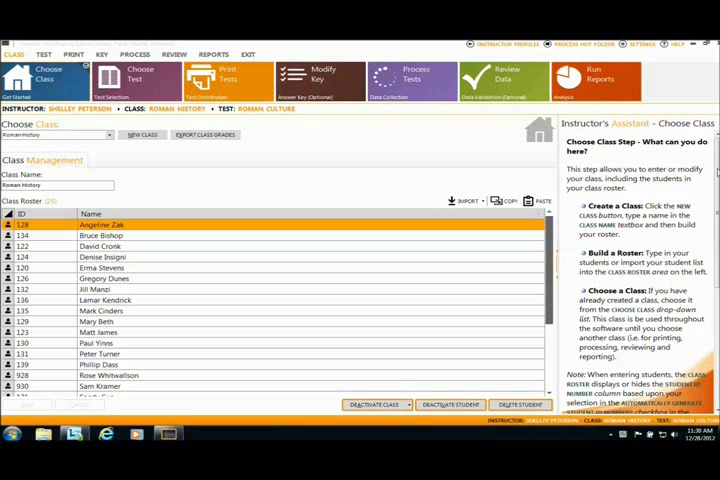
Scroll the Class Name list to the desired class so its student roster loads
scroll("down", 3)
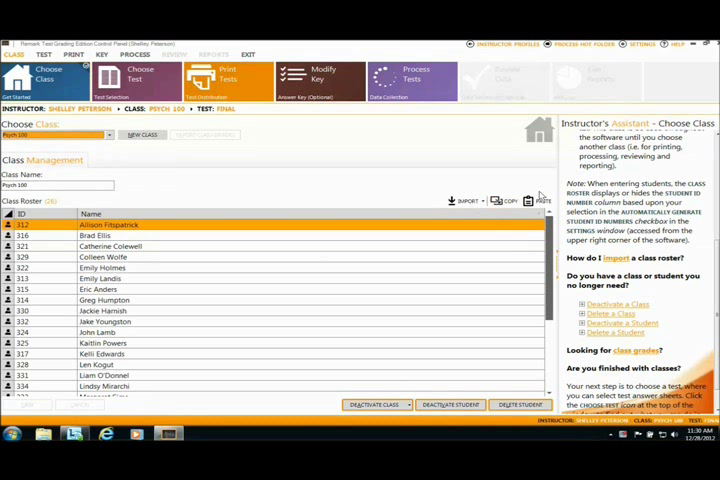
mouse_move(344, 168)
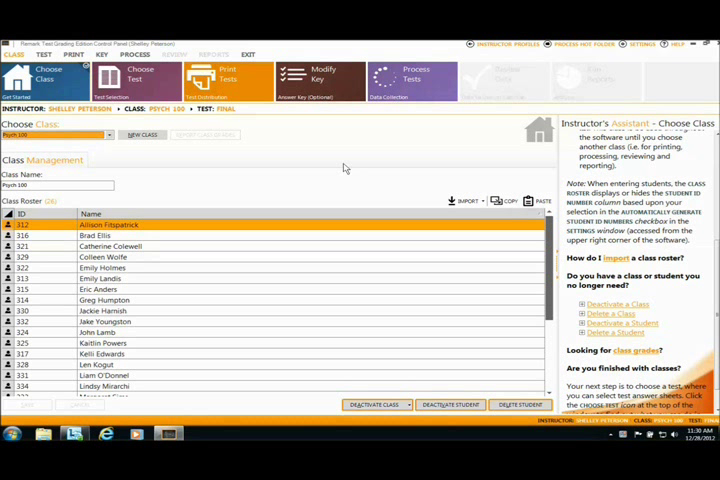
Choose Midterm I as the class's test and proceed to processing the scanned tests
left_click(136, 76)
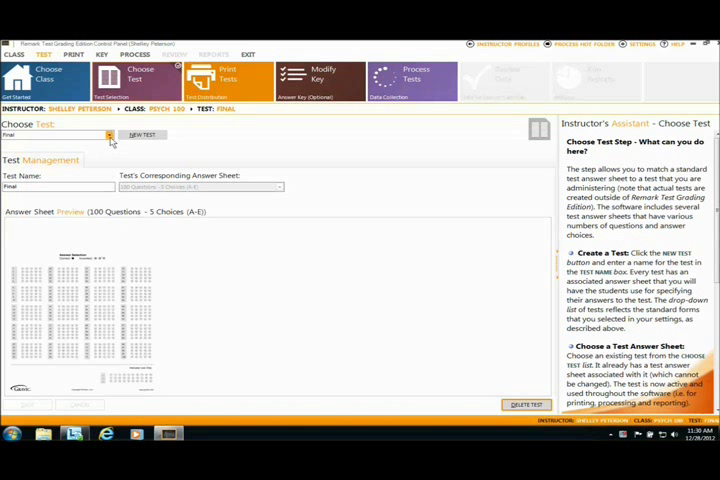
left_click(108, 136)
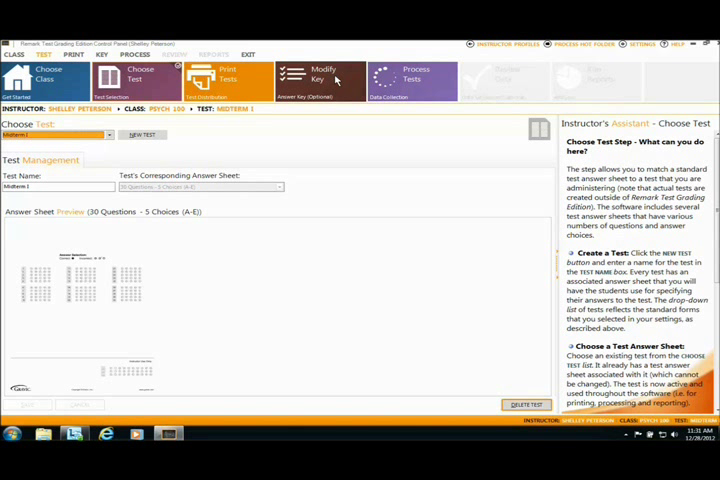
left_click(412, 70)
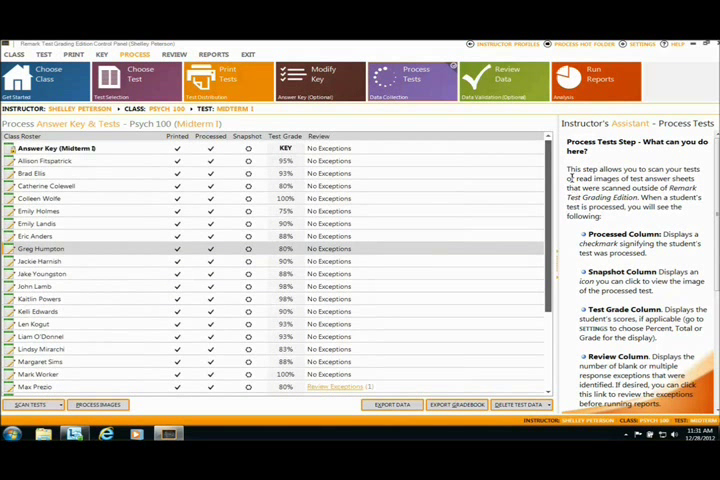
mouse_move(300, 300)
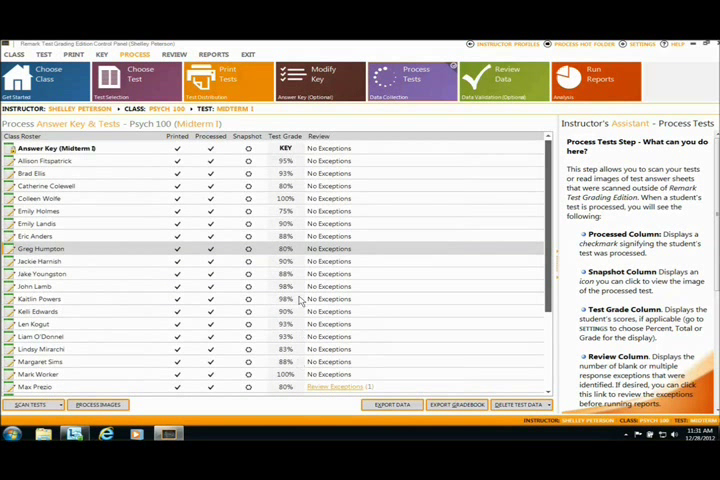
mouse_move(264, 200)
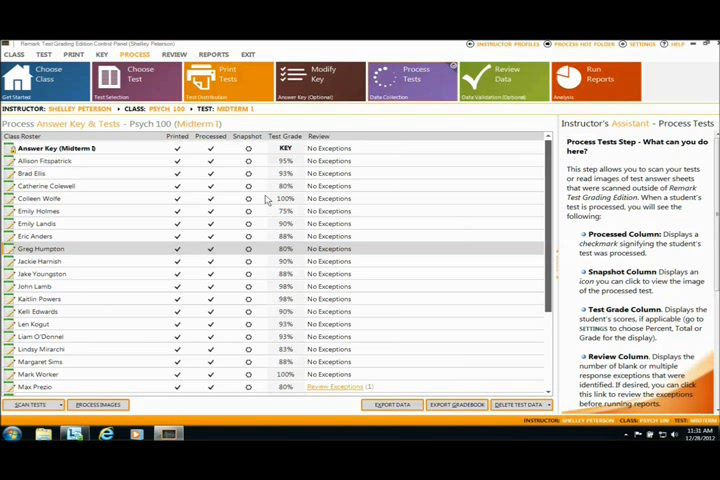
mouse_move(264, 150)
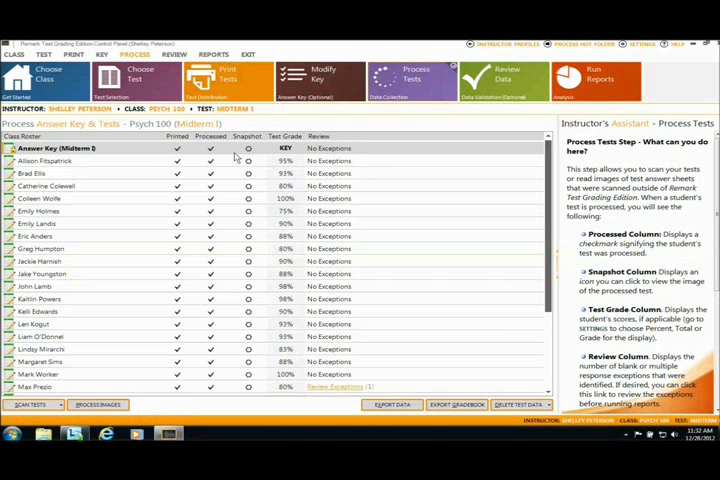
View a student's scanned answer form image from the Process Tests grid
left_click(248, 148)
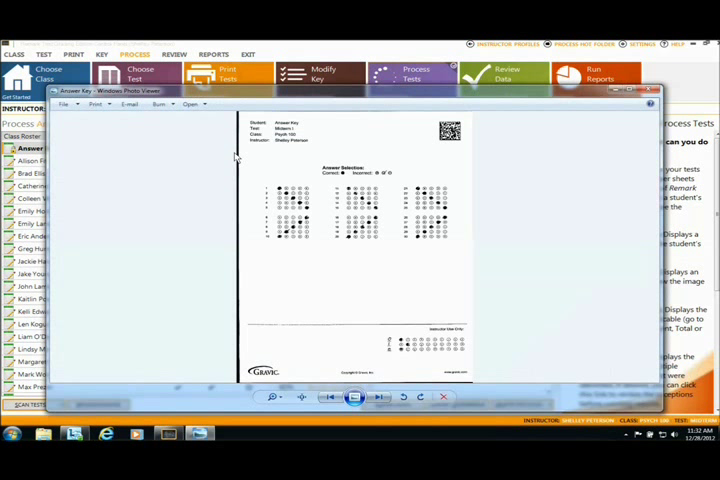
mouse_move(304, 140)
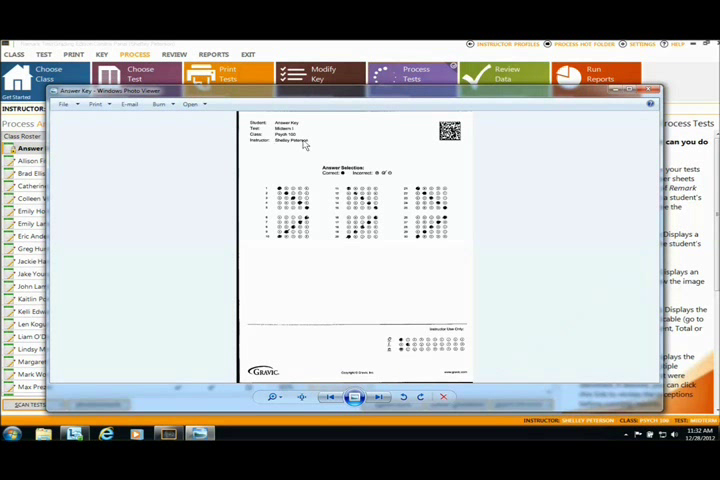
mouse_move(384, 156)
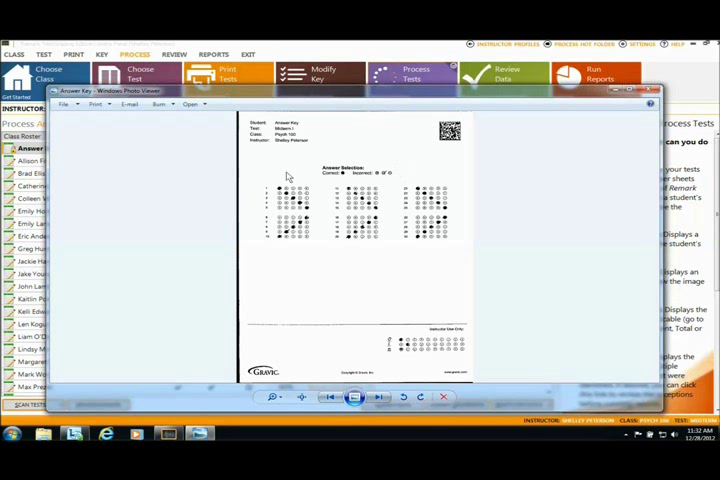
mouse_move(366, 348)
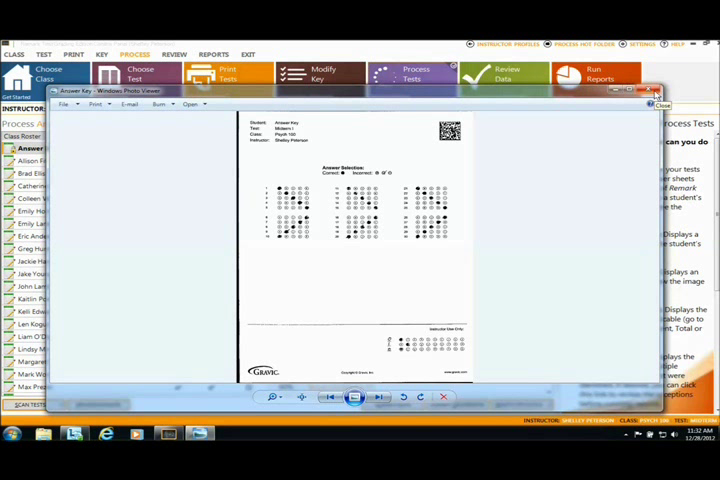
Close the scanned form image and start a student's Review Exceptions
left_click(648, 96)
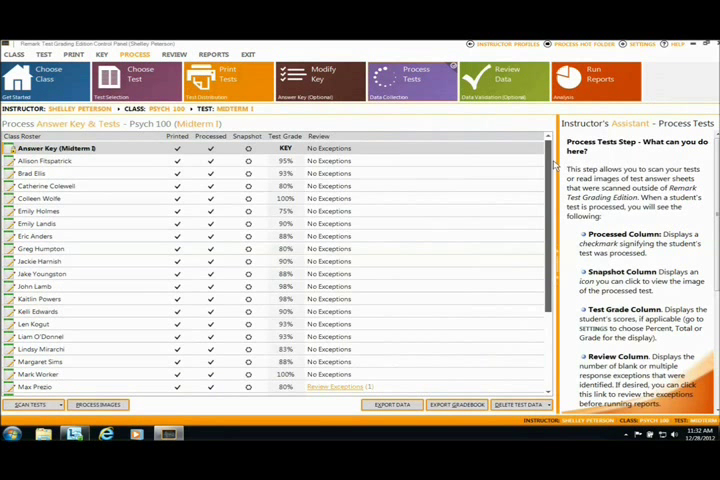
scroll("down", 3)
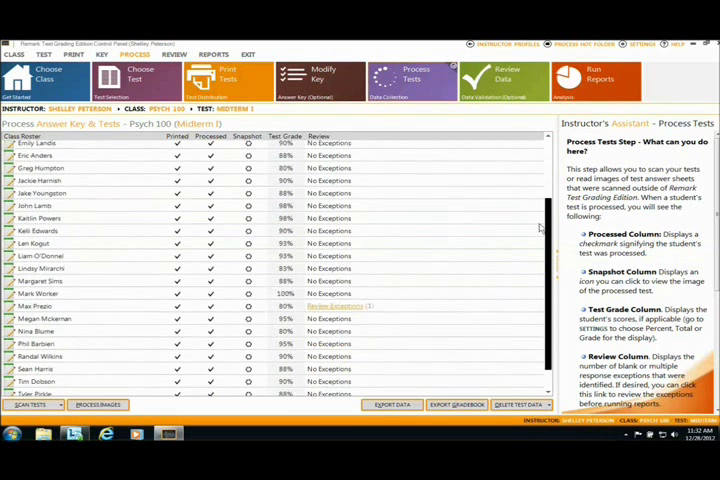
scroll("down", 3)
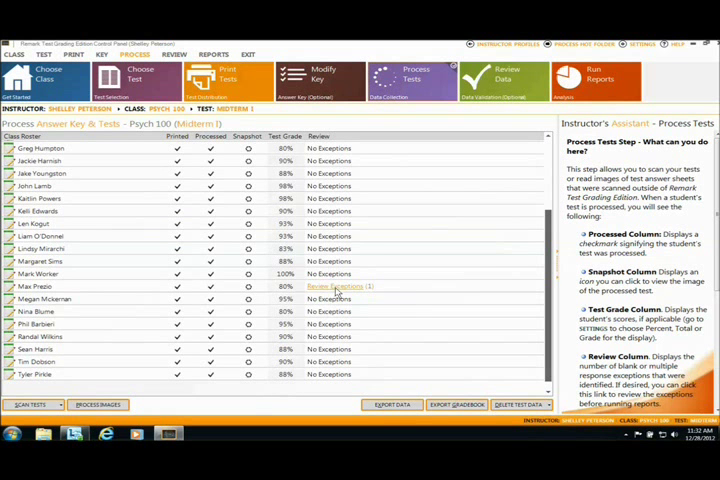
left_click(334, 286)
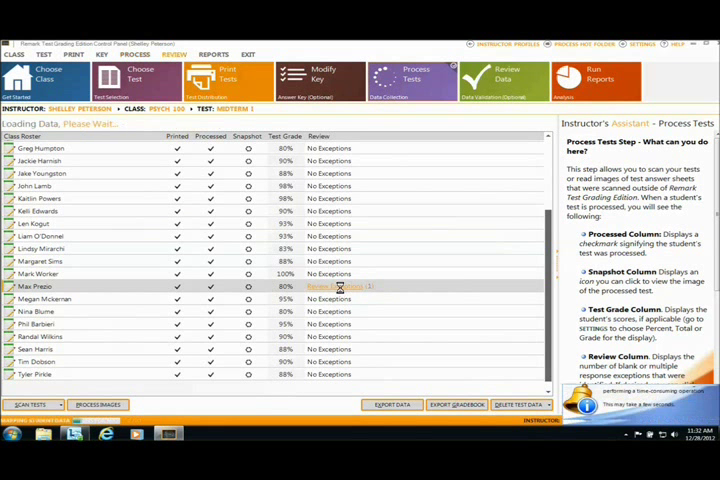
Check the chosen student's flagged question 14 answer against the scanned sheet, then head to reports
left_click(336, 288)
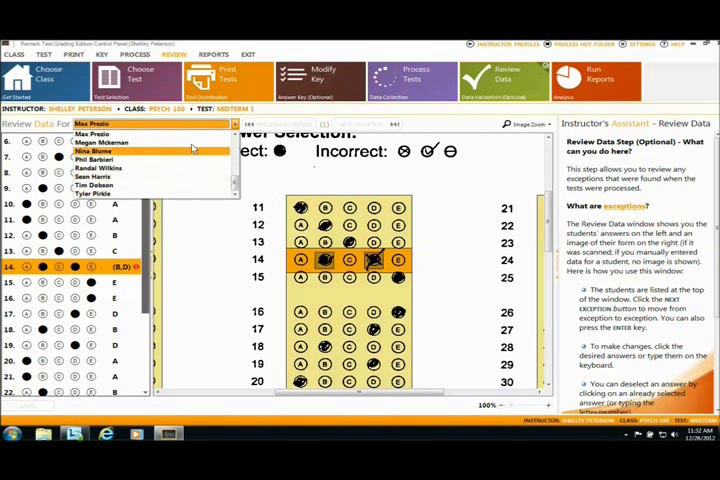
left_click(96, 136)
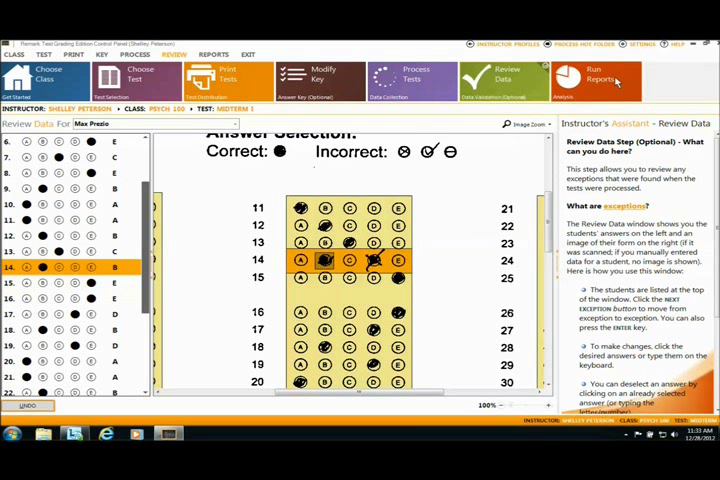
left_click(596, 76)
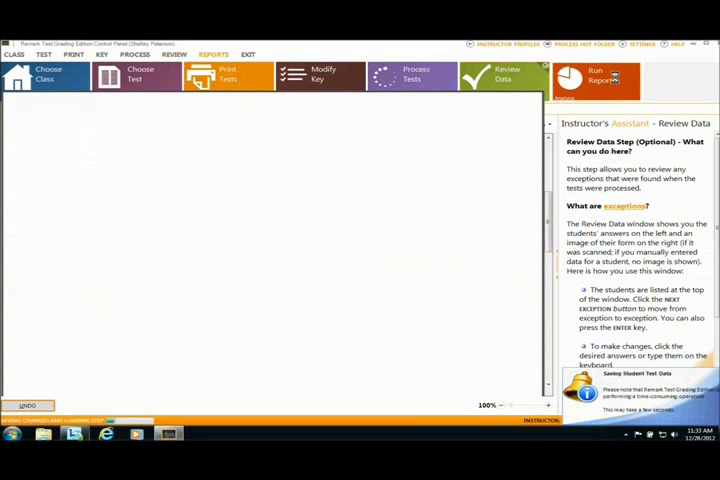
Display the Student Statistics Report for the class's Midterm I in Run Reports
left_click(612, 74)
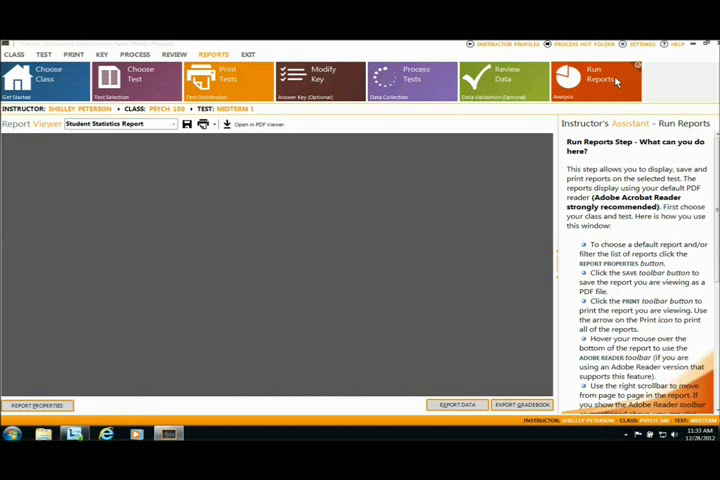
left_click(594, 76)
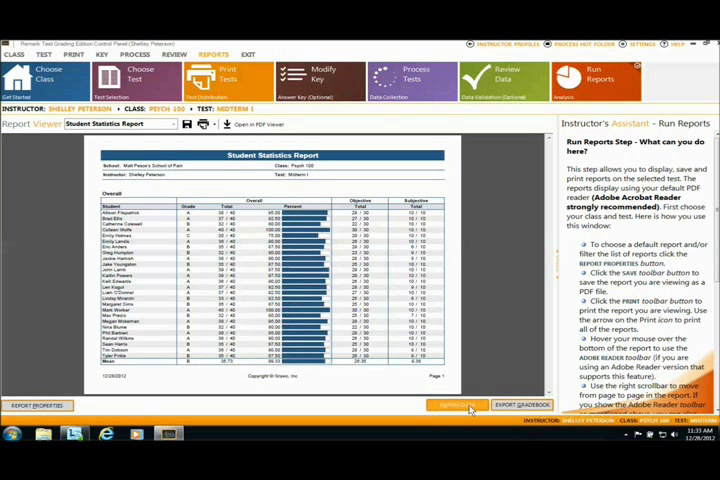
mouse_move(456, 404)
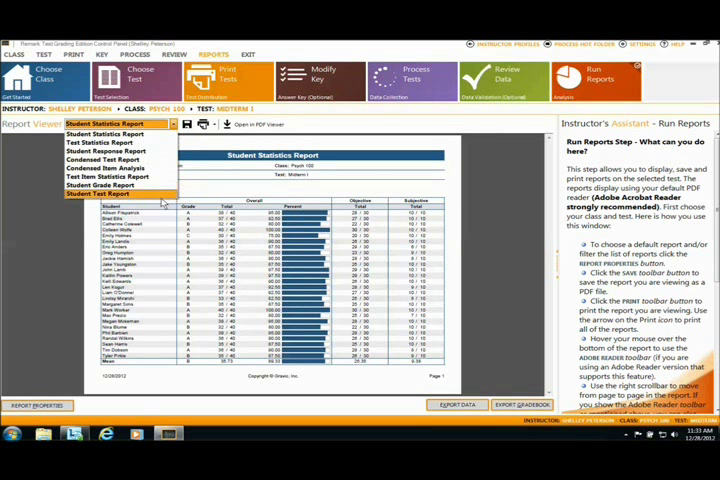
left_click(96, 192)
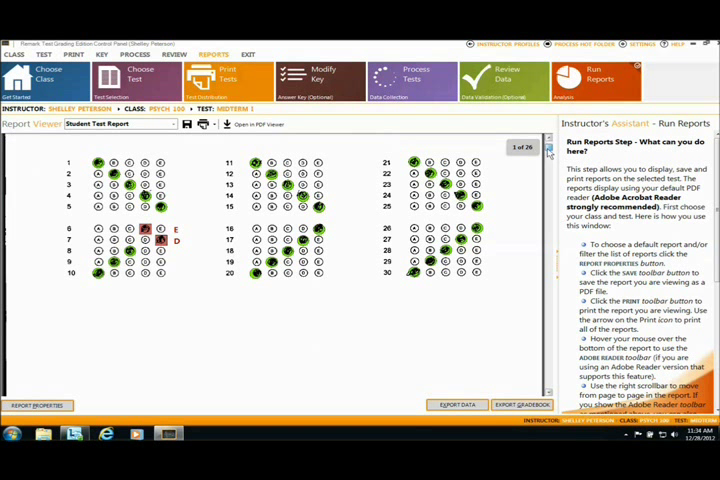
scroll("down", 3)
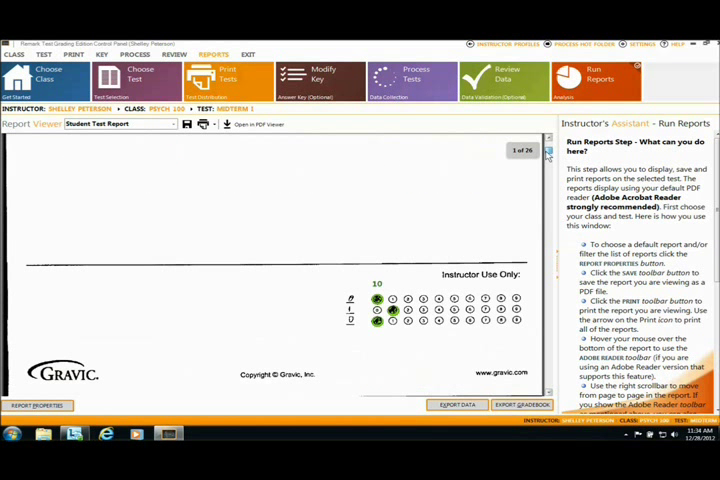
scroll("down", 3)
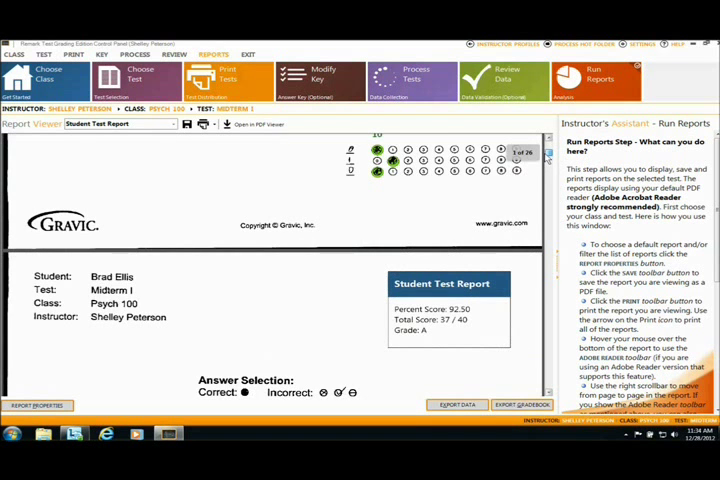